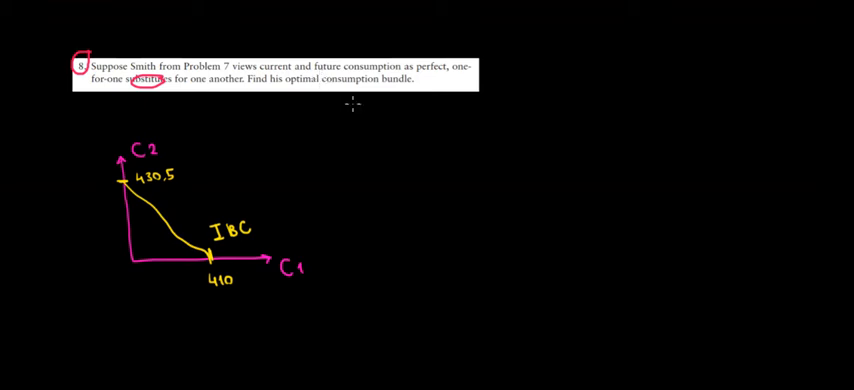
mouse_move(385, 116)
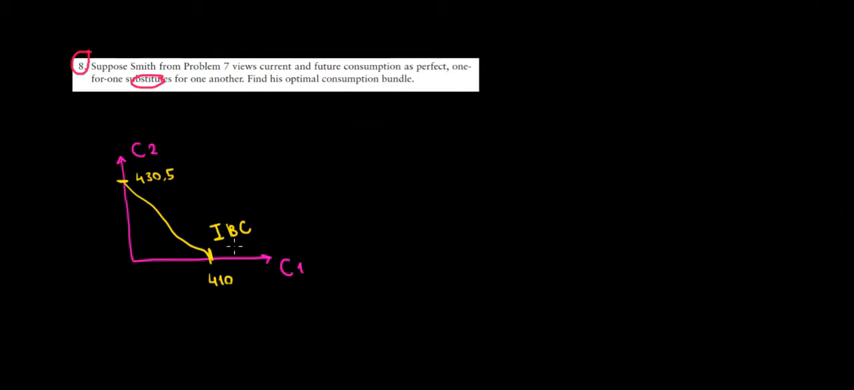
mouse_move(328, 146)
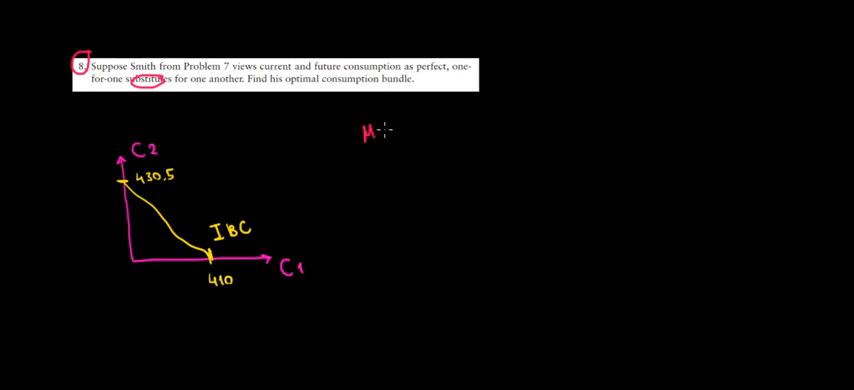
Finish writing 'Maximum' in red and circle the 430,5 and 410 intercepts, ticking 430,5.
text(aximum)
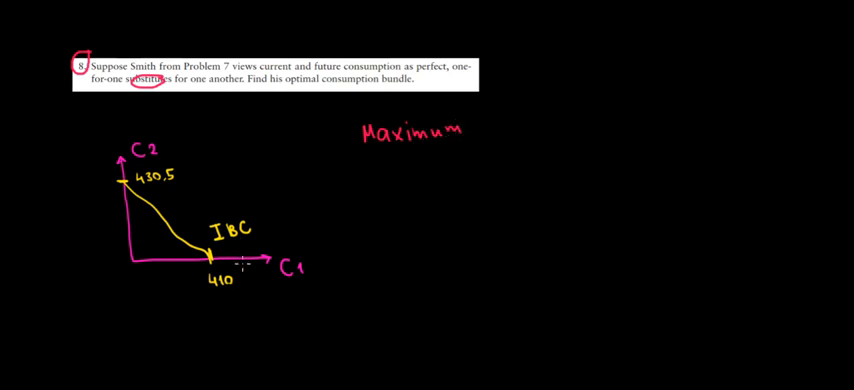
mouse_move(235, 270)
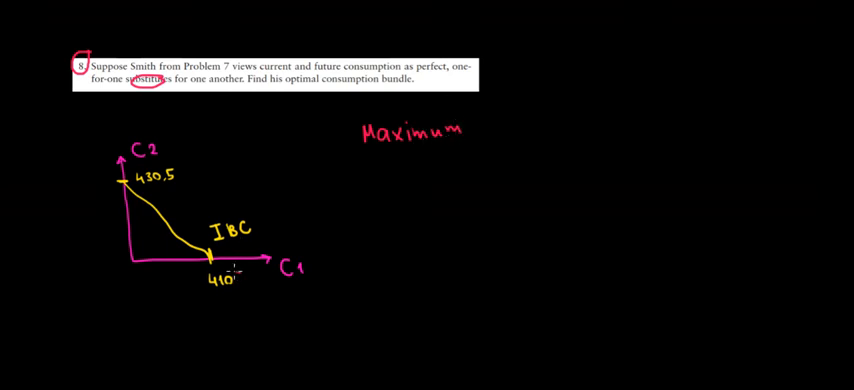
drag(200, 280, 240, 280)
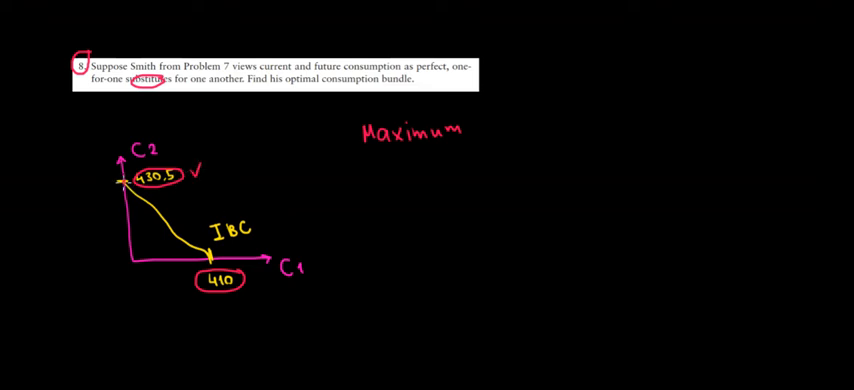
mouse_move(185, 218)
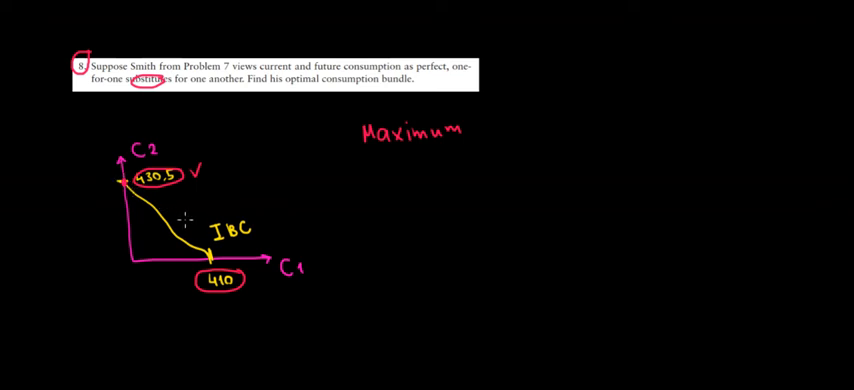
Handwrite the bundle (0, 430.5) in red beneath 'Maximum'.
text((0)
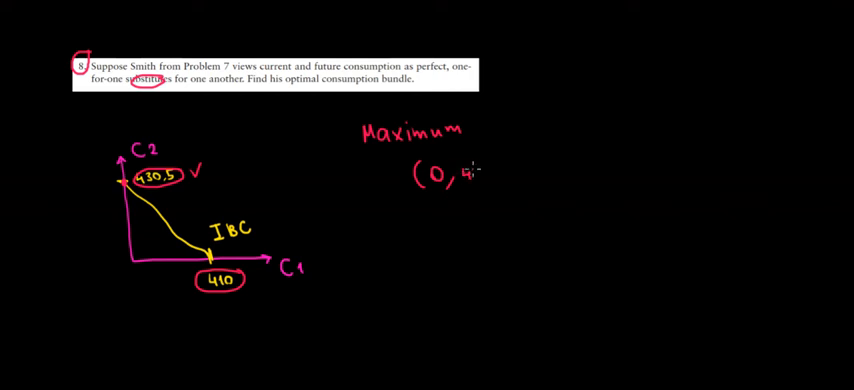
text(430.5)
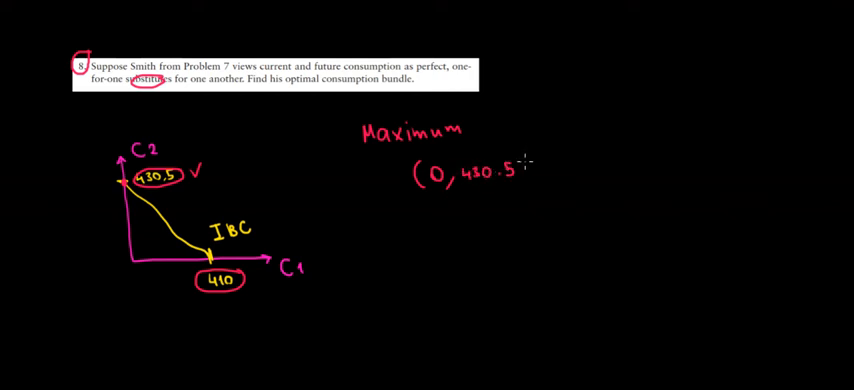
text())
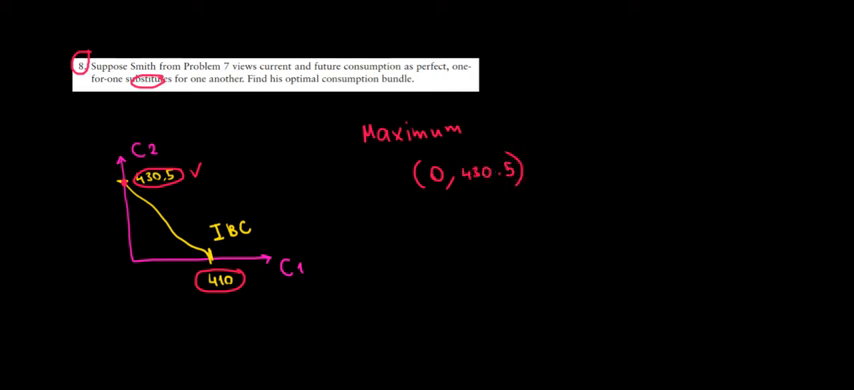